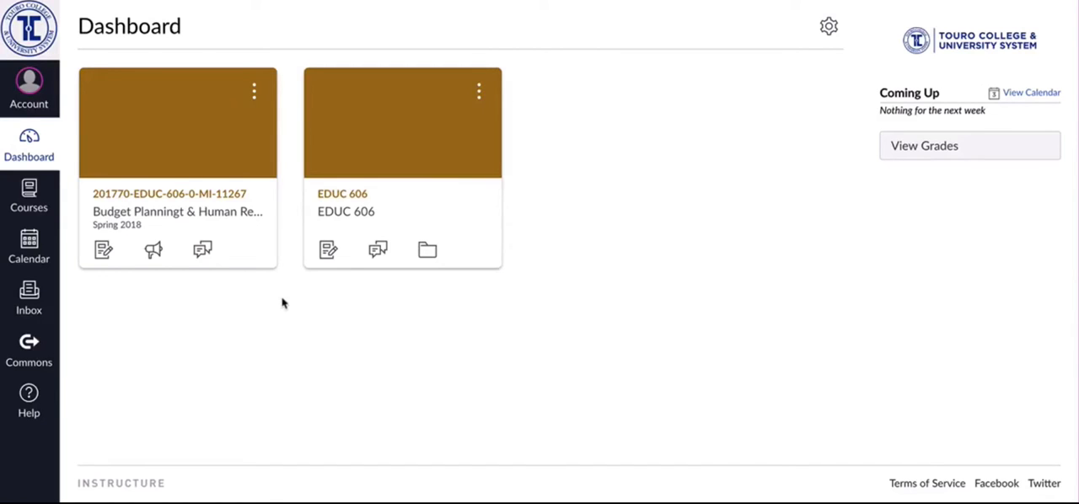
{"action": "mouse_move", "coordinate": [172, 199]}
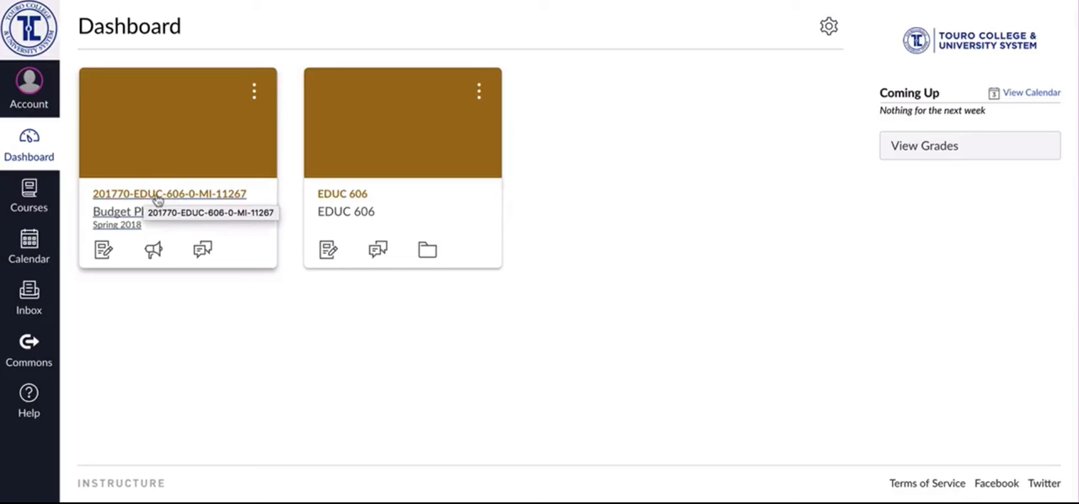
{"action": "mouse_move", "coordinate": [277, 209]}
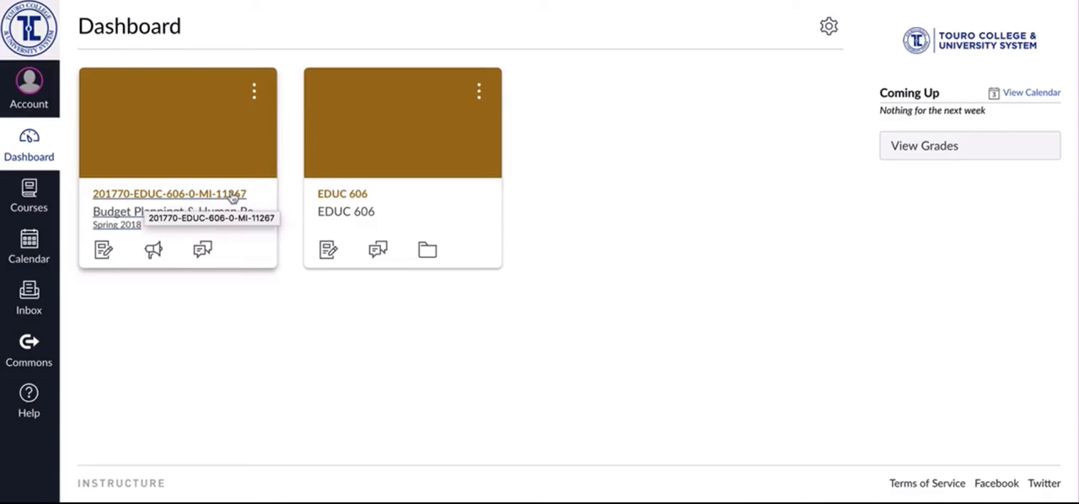
- Open the 201770-EDUC-606-0-MI-11267 course from its dashboard card
{"action": "left_click", "coordinate": [169, 194]}
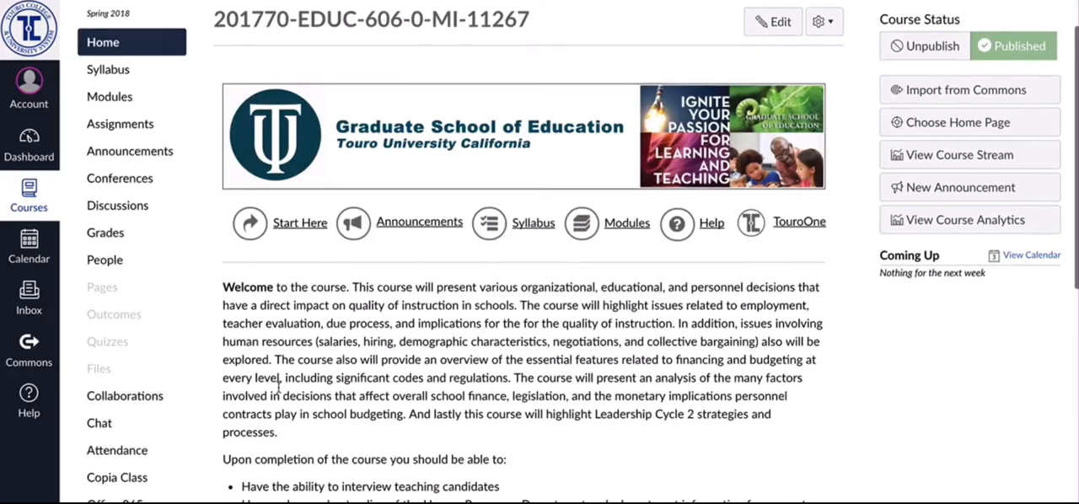
- In course Settings, change the Time Zone from Eastern to Pacific Time (US & Canada)
{"action": "scroll", "scroll_direction": "down", "scroll_amount": 3}
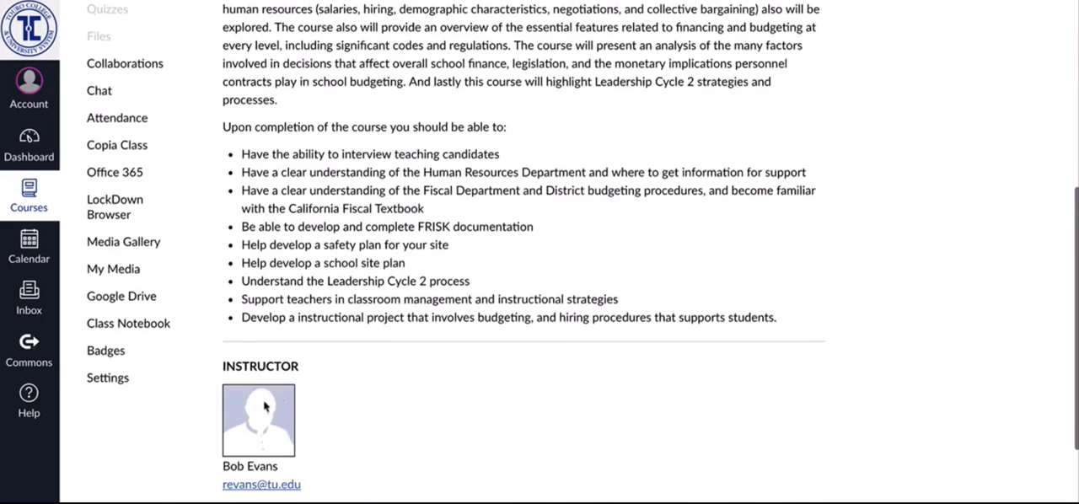
{"action": "left_click", "coordinate": [108, 378]}
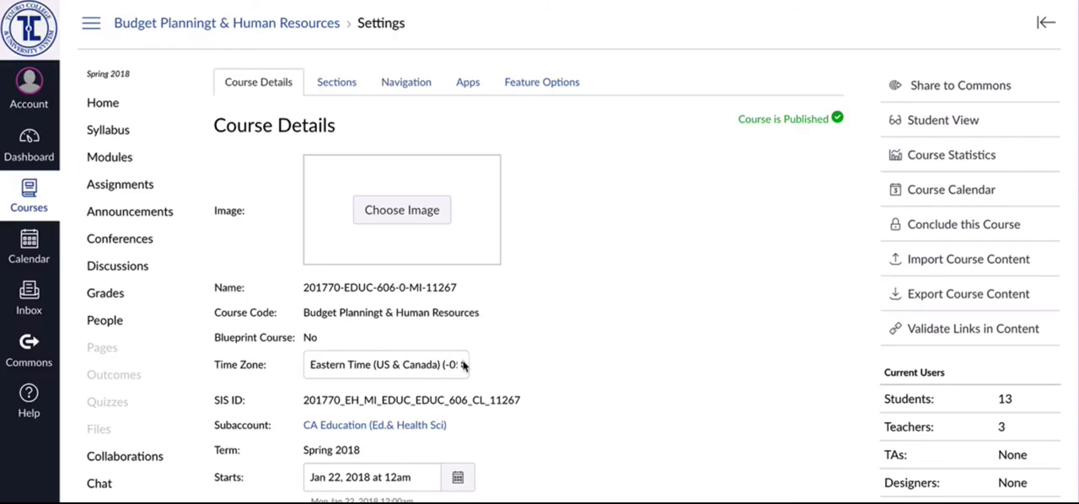
{"action": "left_click", "coordinate": [386, 364]}
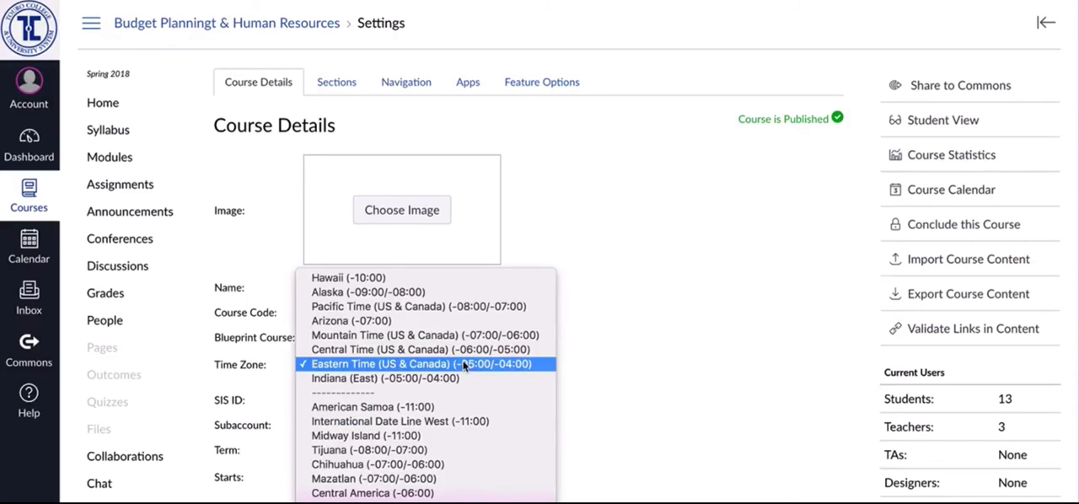
{"action": "scroll", "scroll_direction": "down", "scroll_amount": 3}
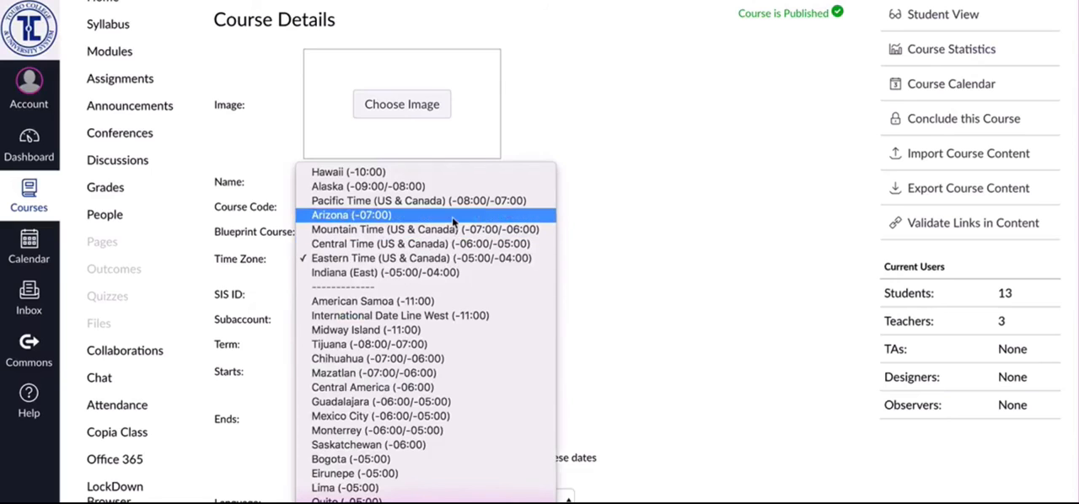
{"action": "left_click", "coordinate": [418, 201]}
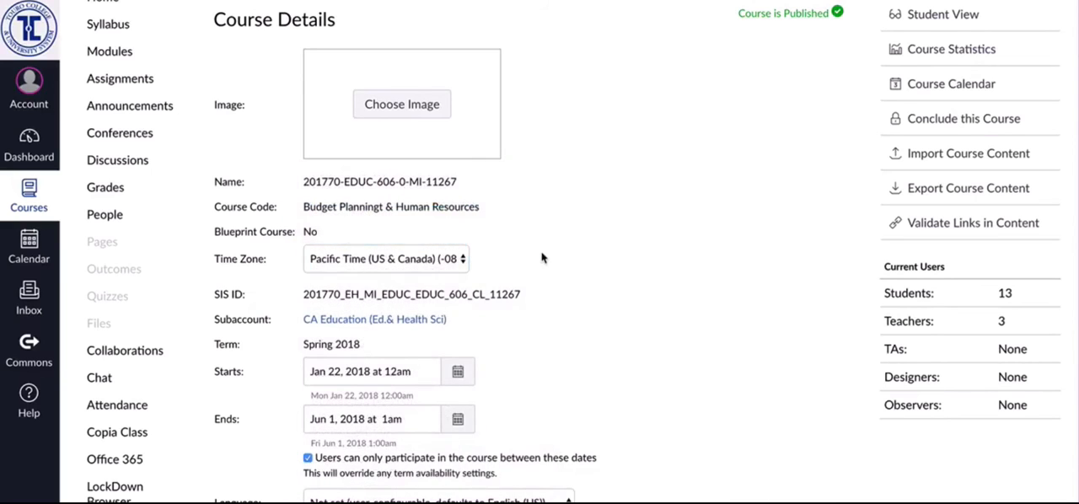
- Update the course details and dismiss the 'Course was successfully updated' banner
{"action": "scroll", "scroll_direction": "down", "scroll_amount": 3}
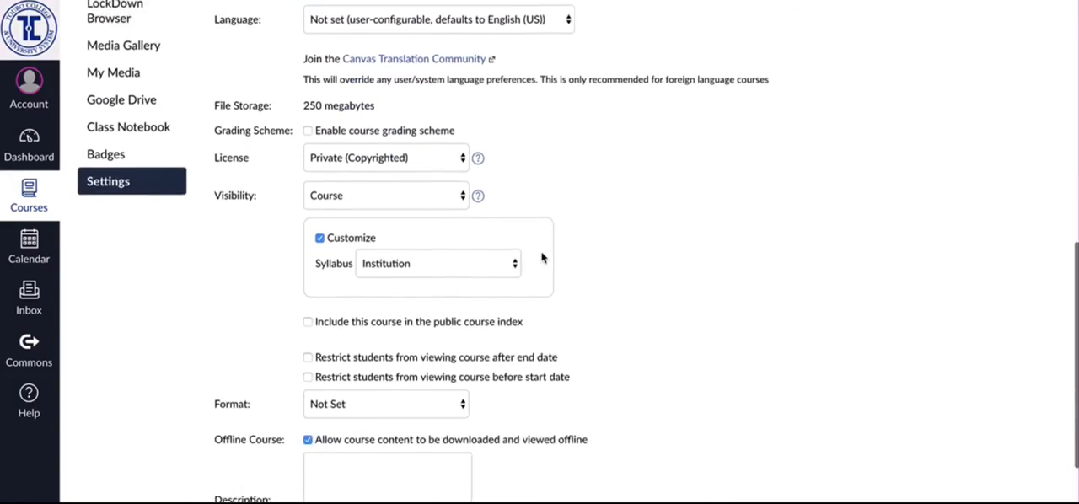
{"action": "scroll", "scroll_direction": "down", "scroll_amount": 3}
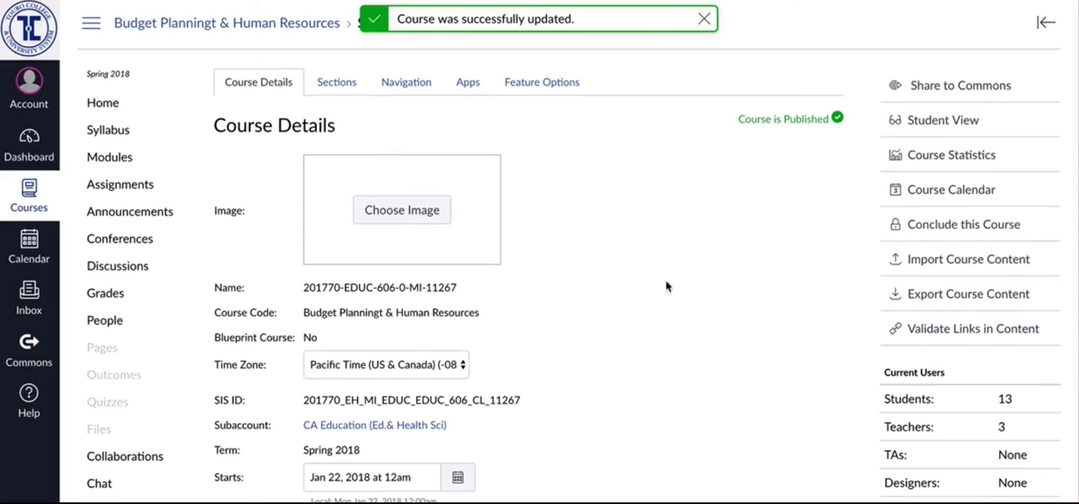
{"action": "mouse_move", "coordinate": [481, 70]}
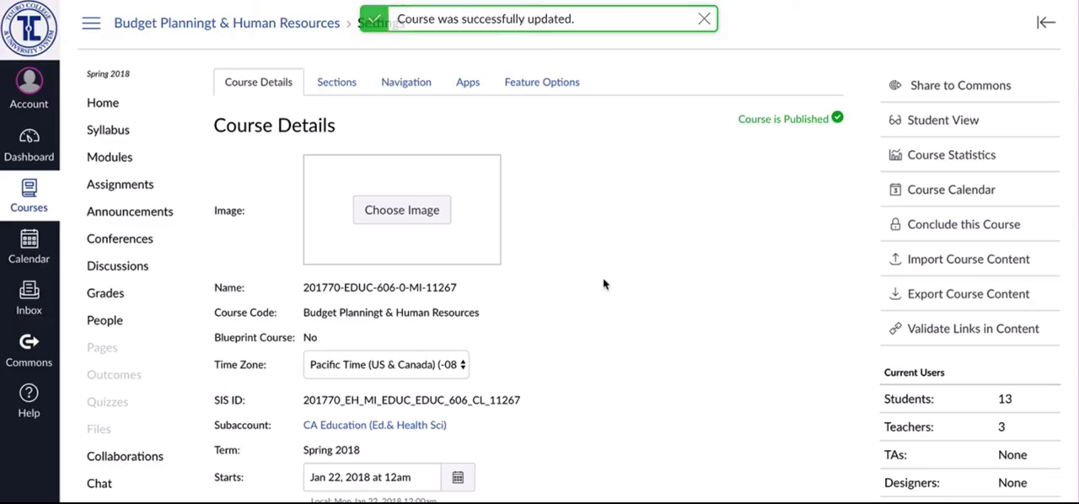
{"action": "left_click", "coordinate": [703, 19]}
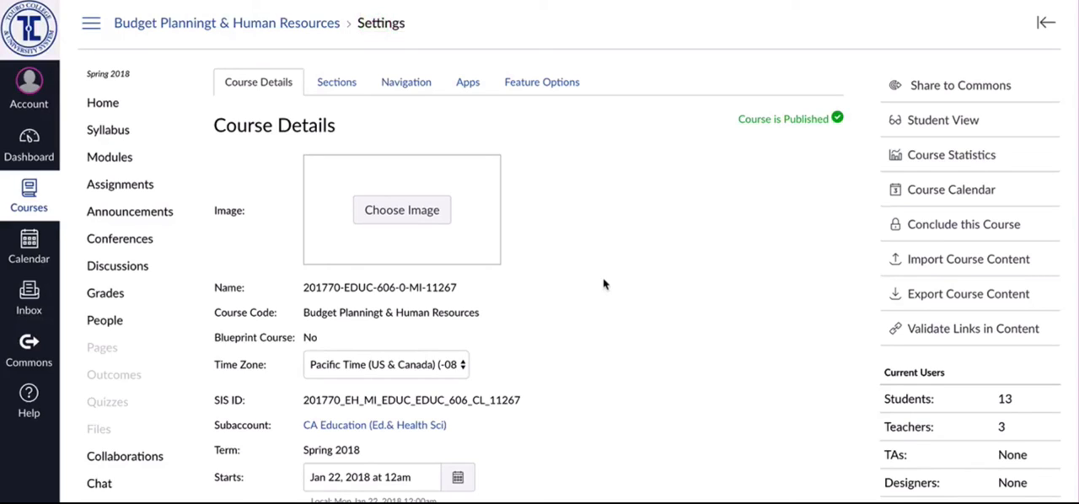